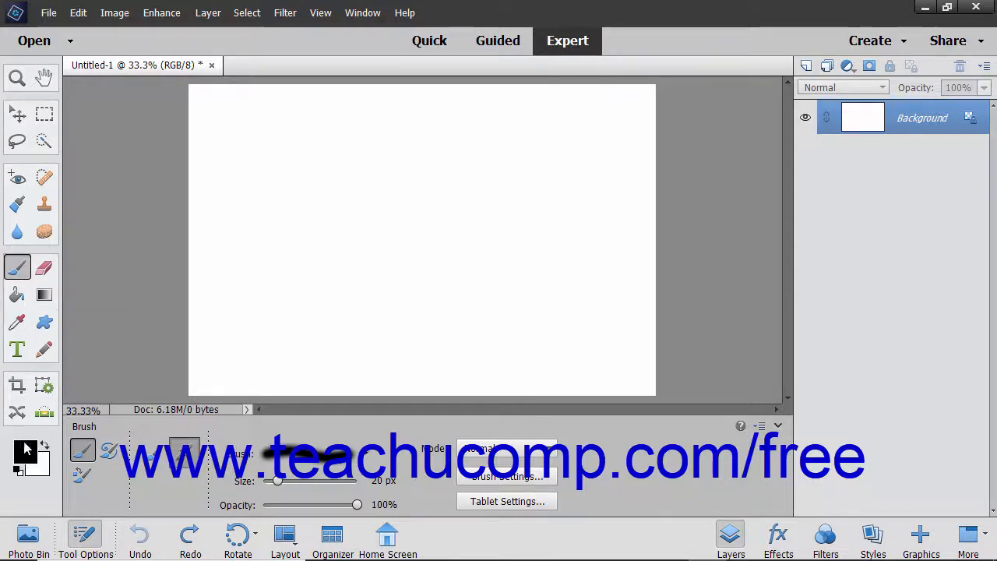
{"action": "mouse_move", "coordinate": [25, 448]}
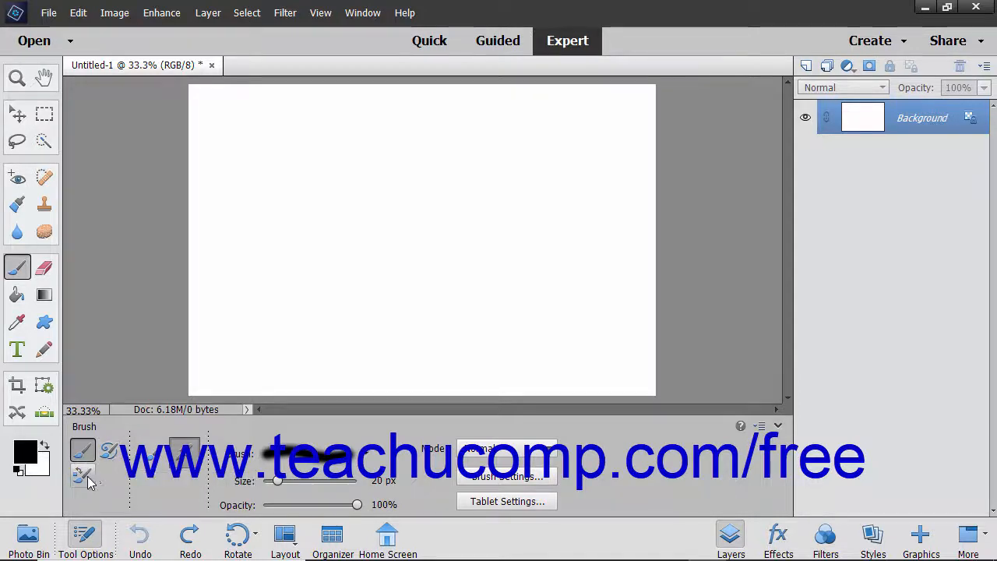
{"action": "mouse_move", "coordinate": [79, 477]}
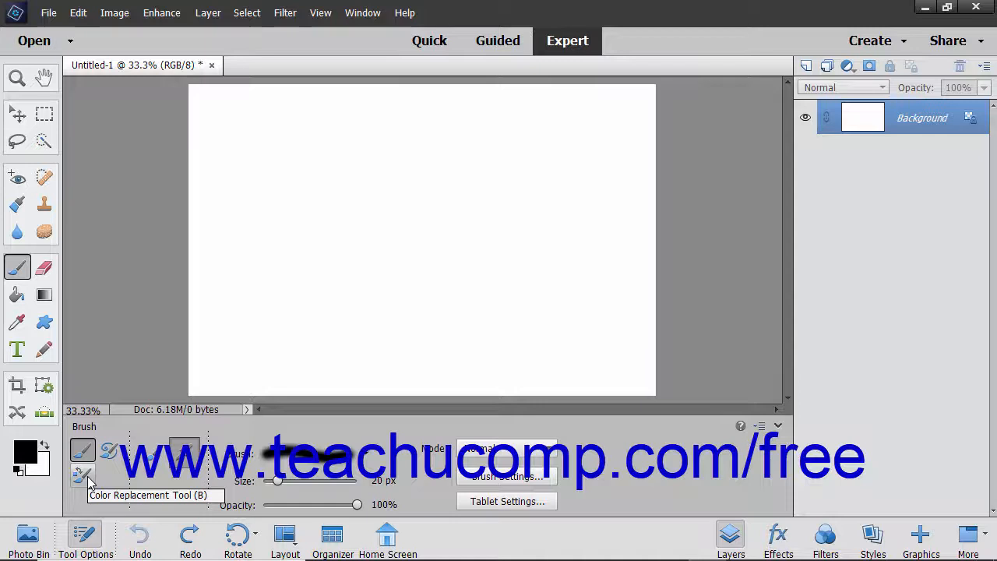
{"action": "mouse_move", "coordinate": [86, 427]}
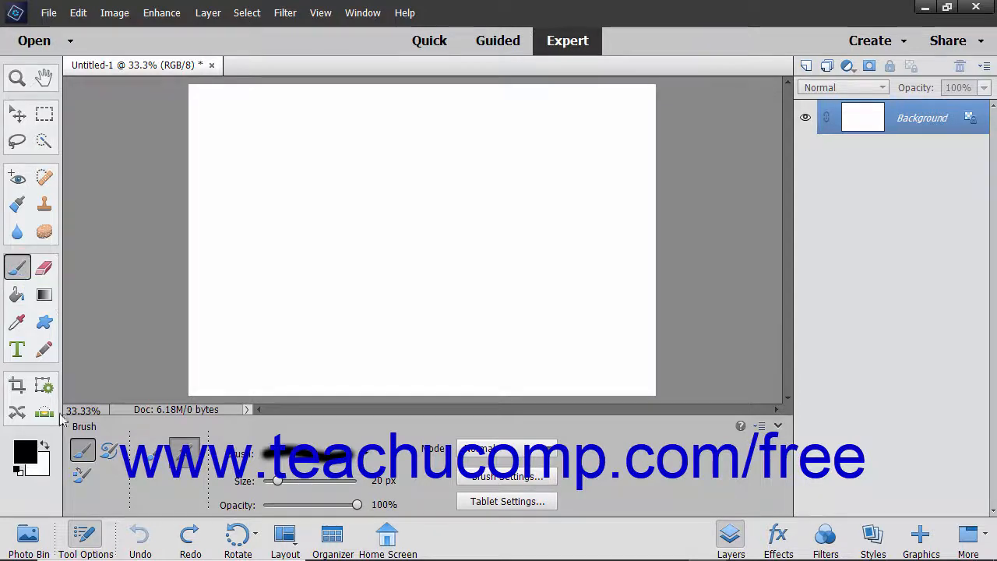
Step: Paint a wavy black stroke left to right across the top of the white canvas with the Brush
{"action": "left_click", "coordinate": [82, 450]}
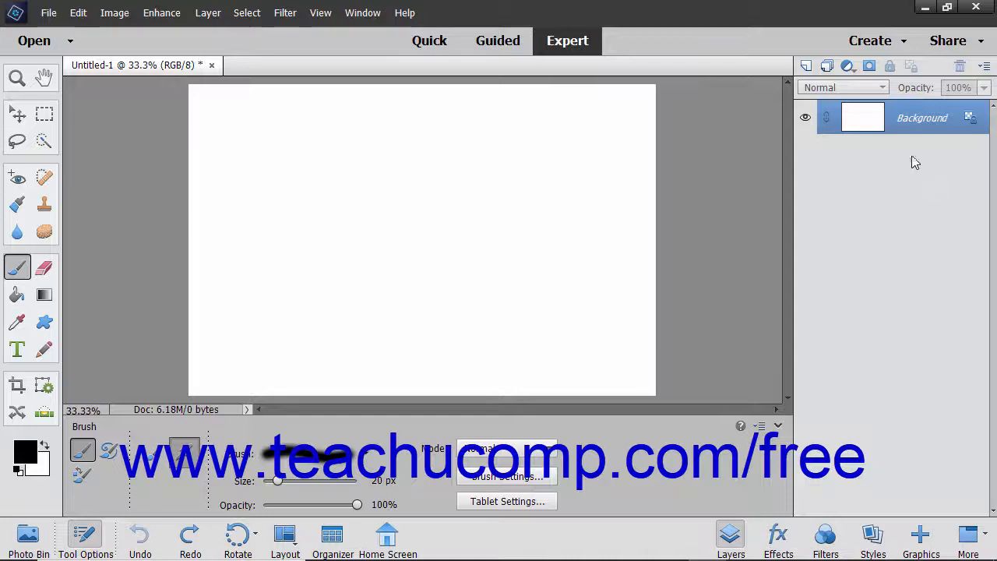
{"action": "mouse_move", "coordinate": [897, 176]}
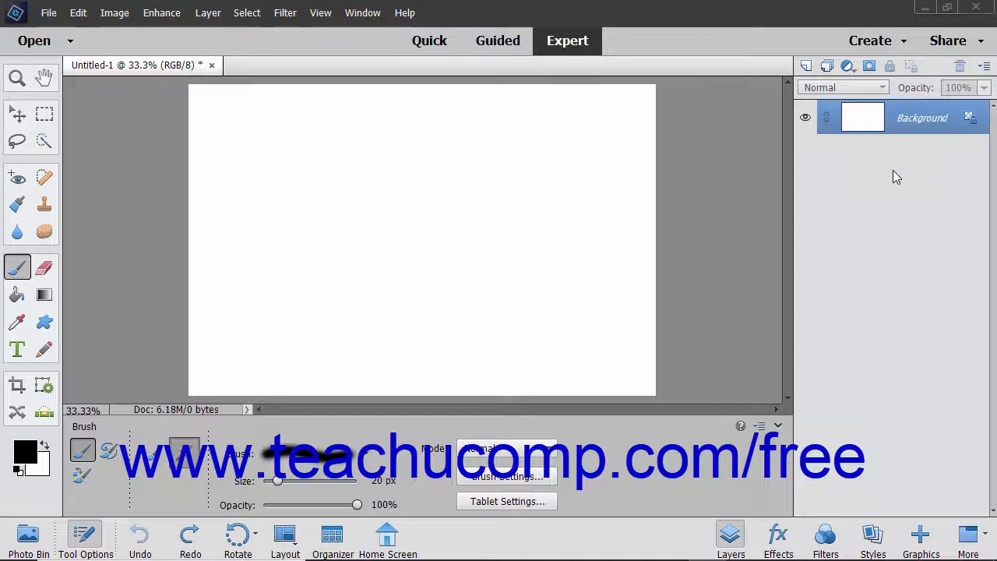
{"action": "mouse_move", "coordinate": [782, 173]}
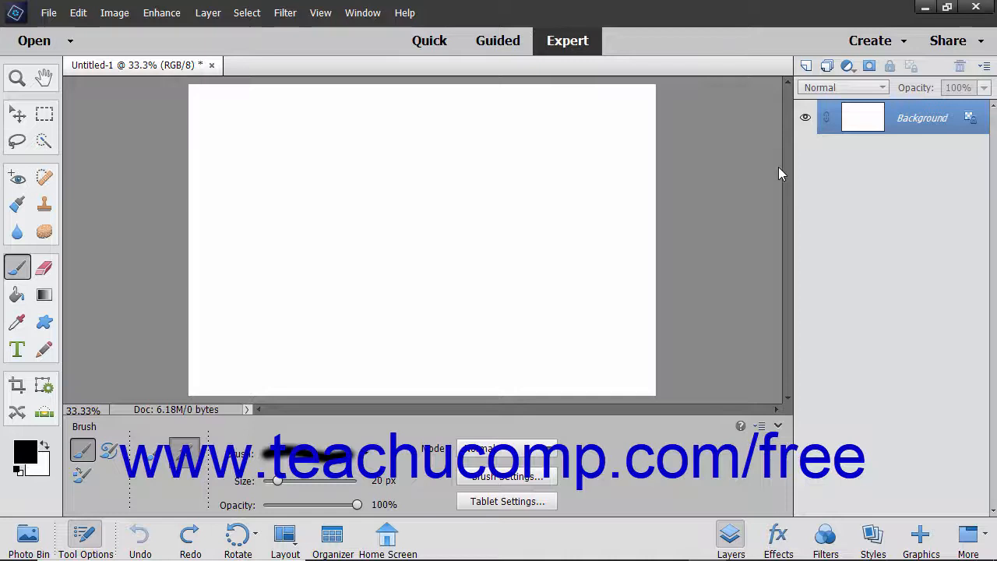
{"action": "mouse_move", "coordinate": [218, 111]}
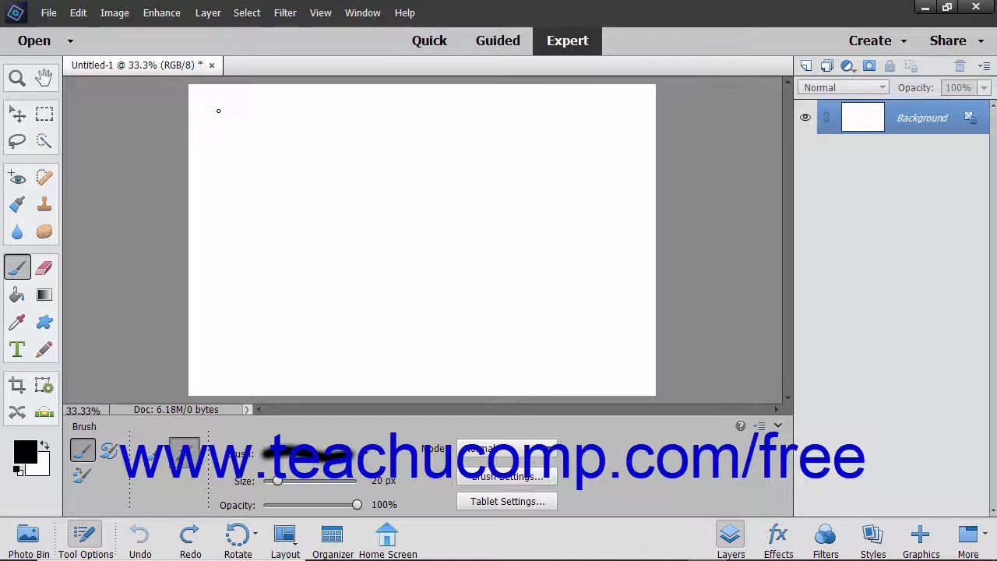
{"action": "mouse_move", "coordinate": [202, 109]}
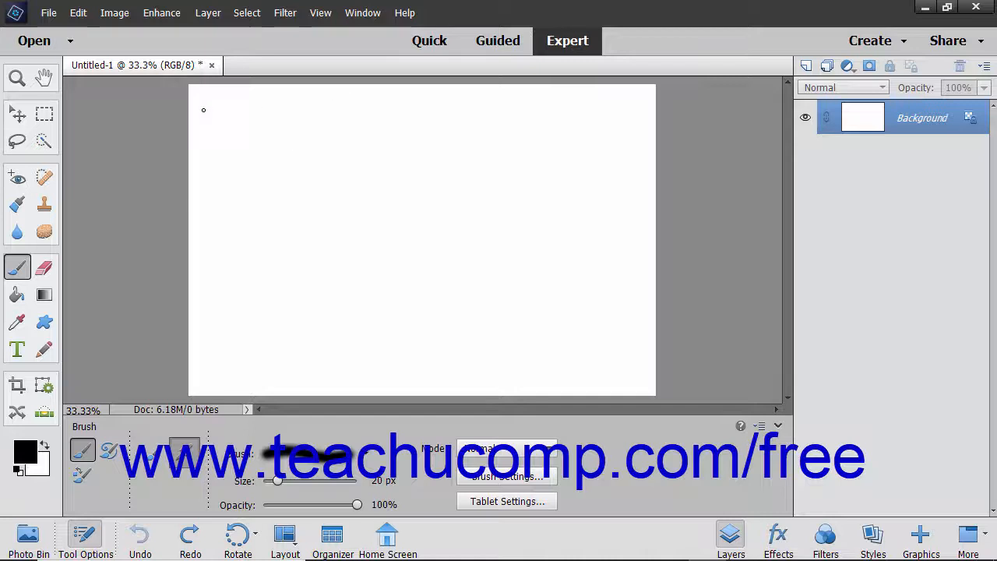
{"action": "left_click_drag", "start_coordinate": [202, 109], "coordinate": [308, 130]}
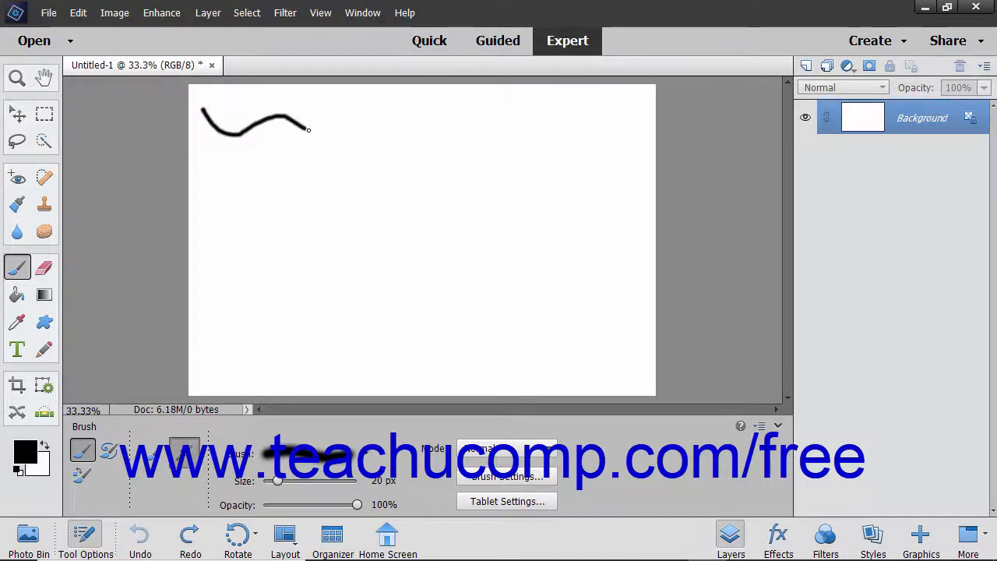
{"action": "left_click_drag", "start_coordinate": [308, 129], "coordinate": [444, 129]}
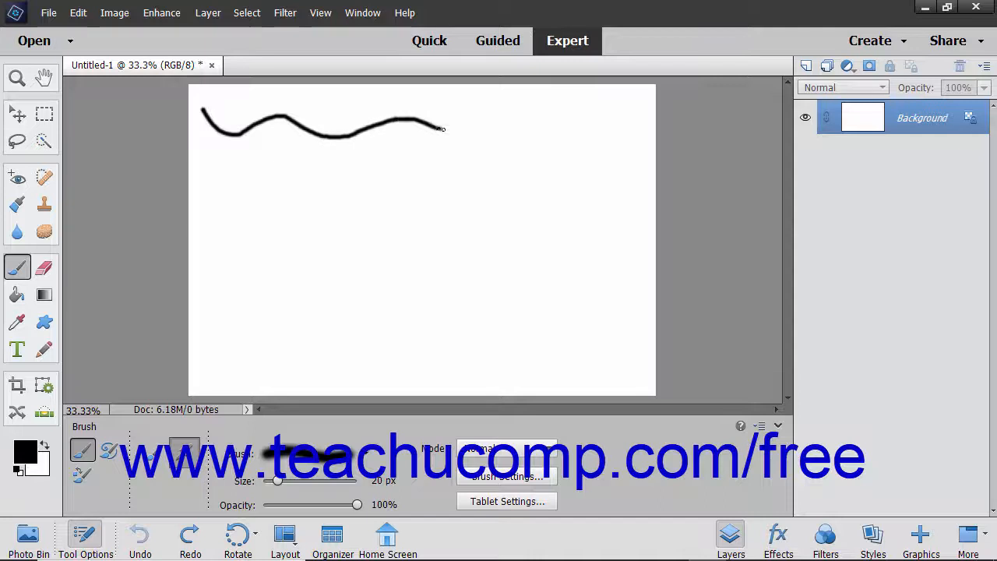
{"action": "left_click_drag", "start_coordinate": [440, 127], "coordinate": [545, 122]}
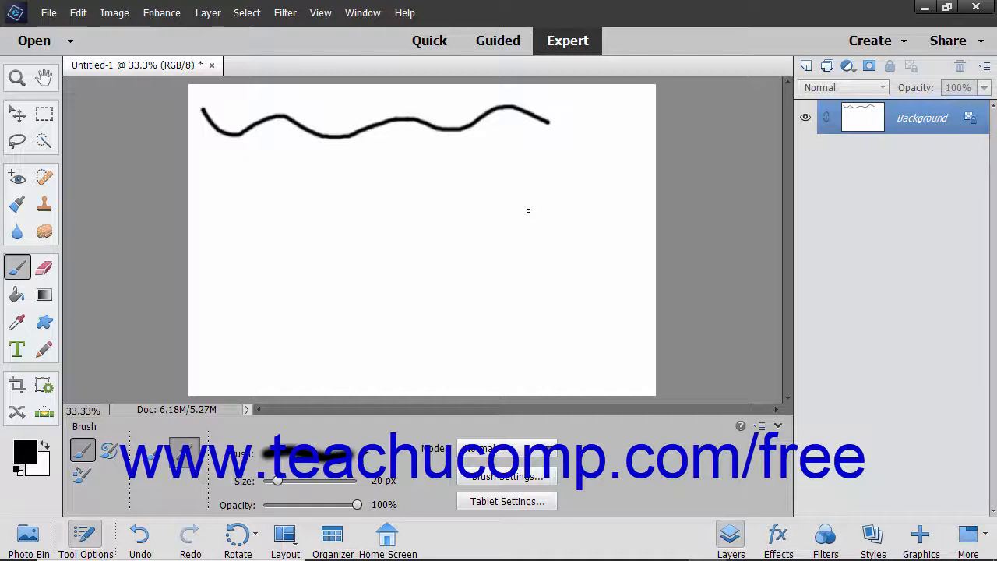
{"action": "mouse_move", "coordinate": [467, 243]}
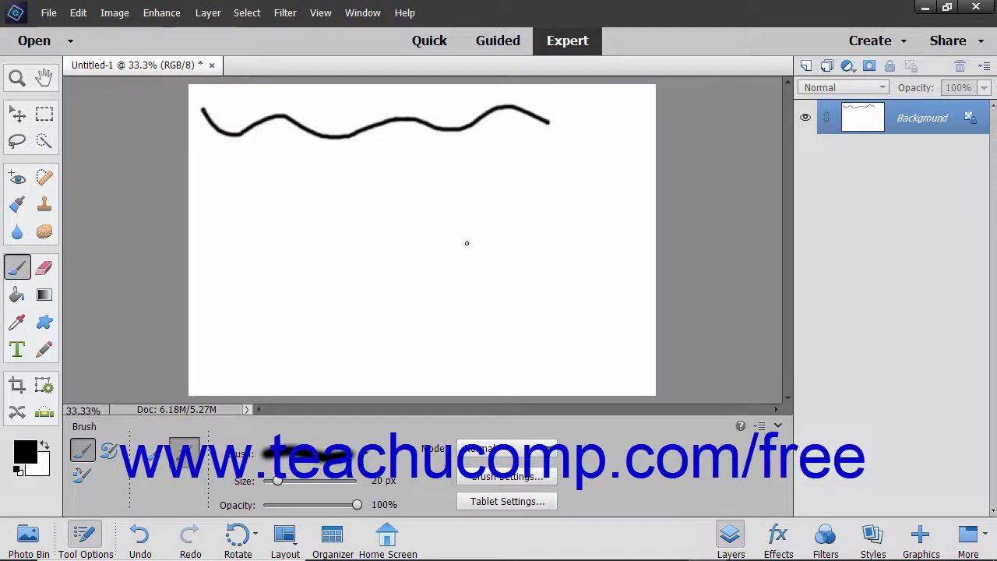
{"action": "mouse_move", "coordinate": [138, 481]}
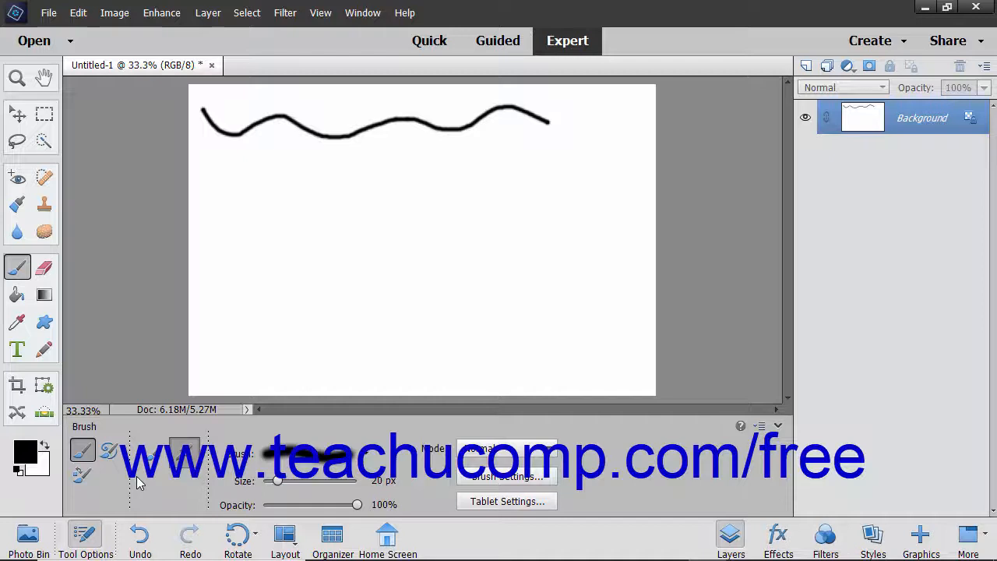
{"action": "mouse_move", "coordinate": [203, 464]}
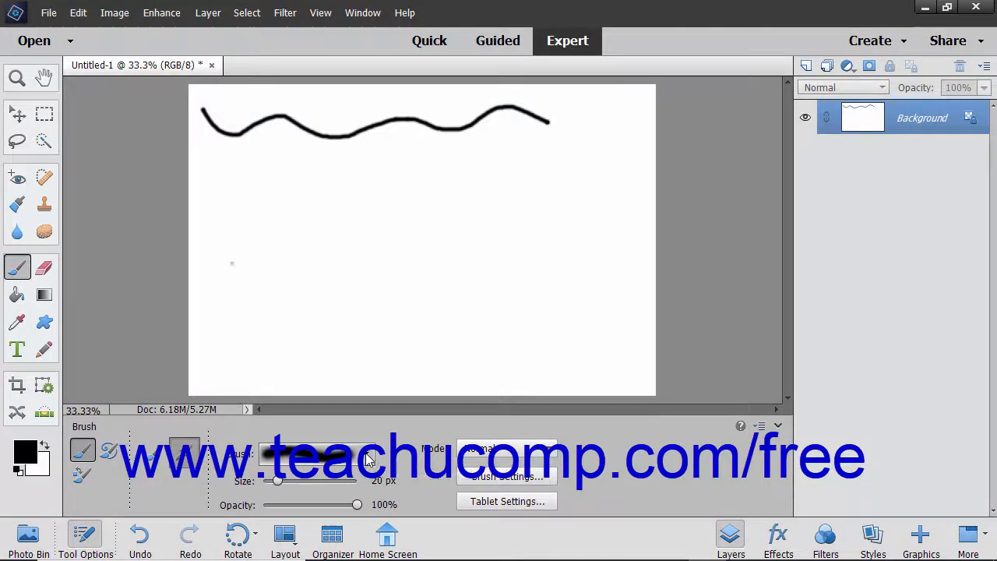
Step: Pick a different tip from the brush presets and raise the brush size to about 50 px
{"action": "left_click", "coordinate": [184, 449]}
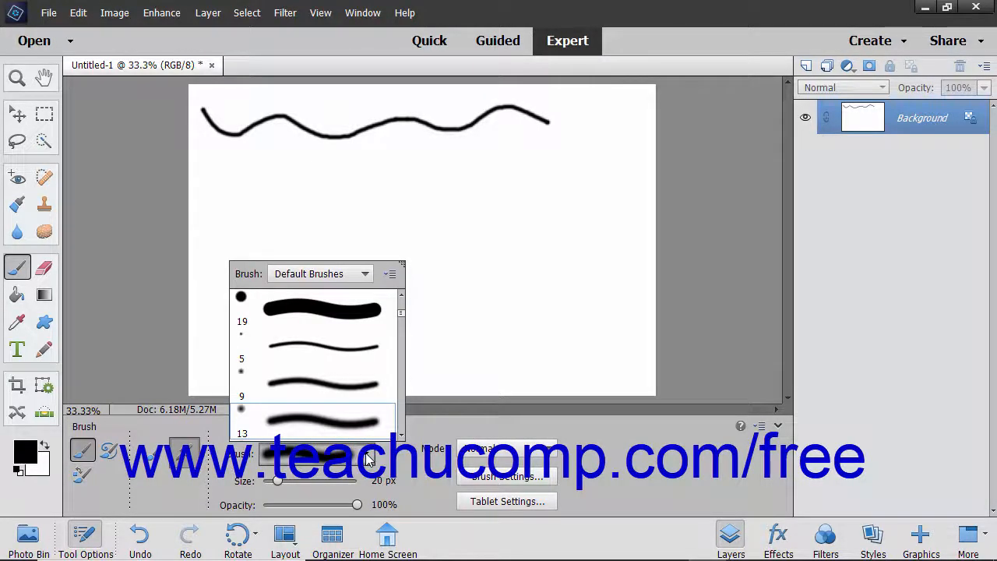
{"action": "scroll", "scroll_direction": "down", "scroll_amount": 3}
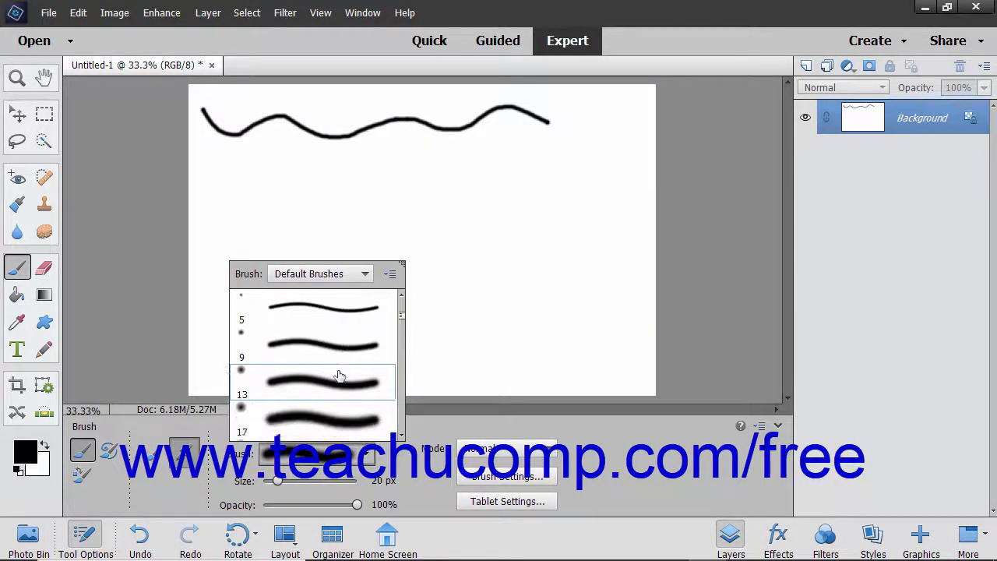
{"action": "scroll", "scroll_direction": "down", "scroll_amount": 3}
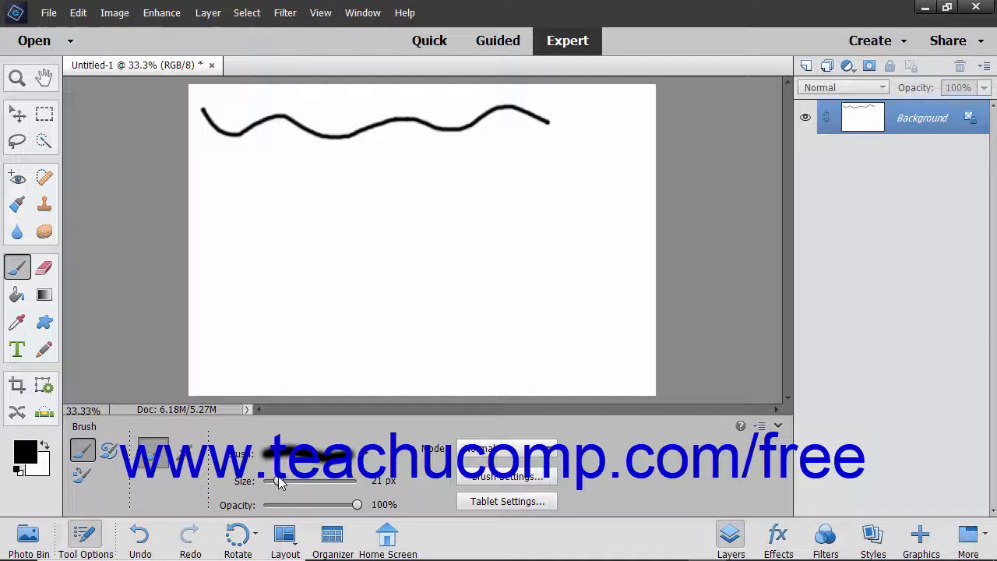
{"action": "left_click_drag", "start_coordinate": [280, 480], "coordinate": [299, 480]}
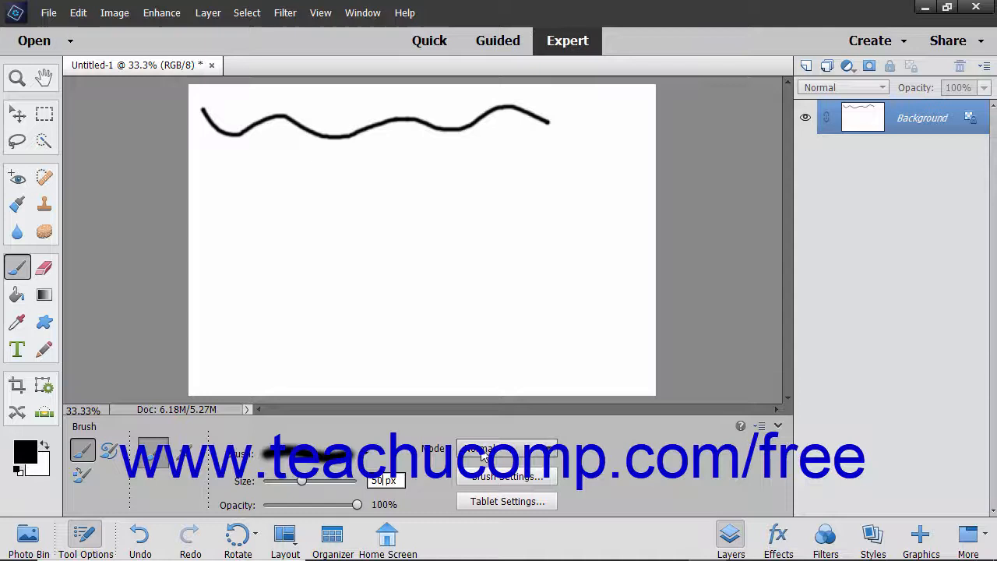
{"action": "left_click", "coordinate": [506, 449]}
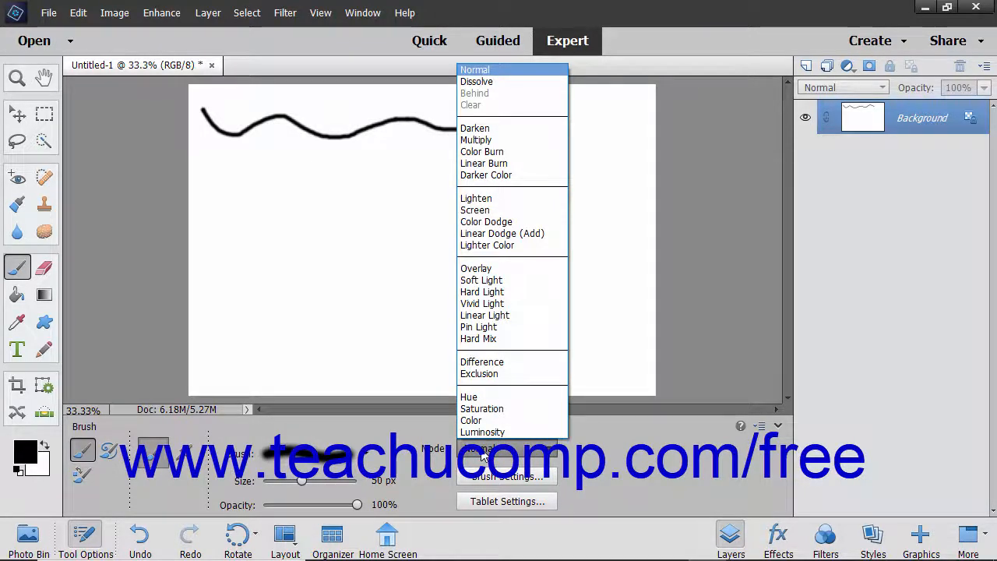
{"action": "mouse_move", "coordinate": [476, 81]}
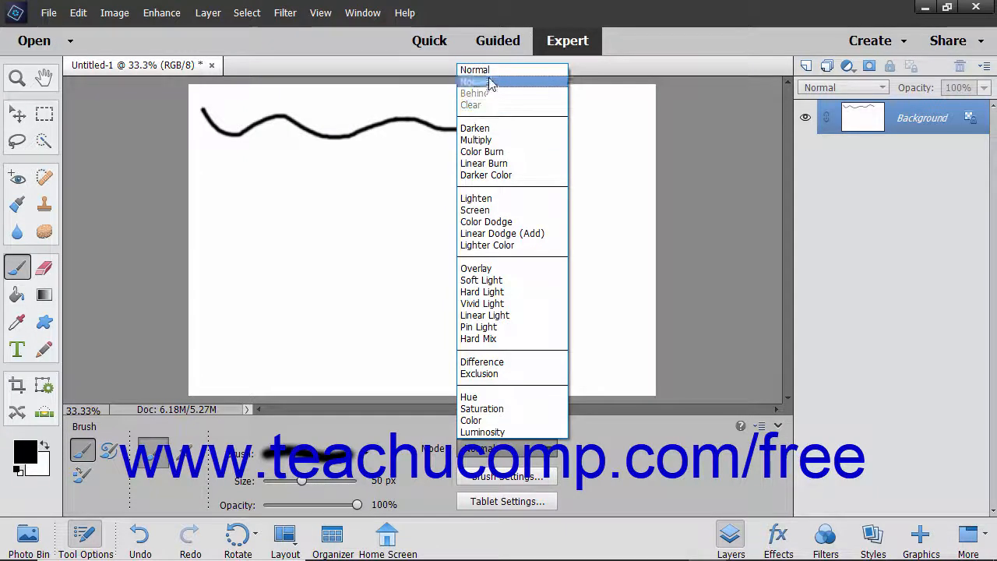
{"action": "left_click", "coordinate": [473, 81]}
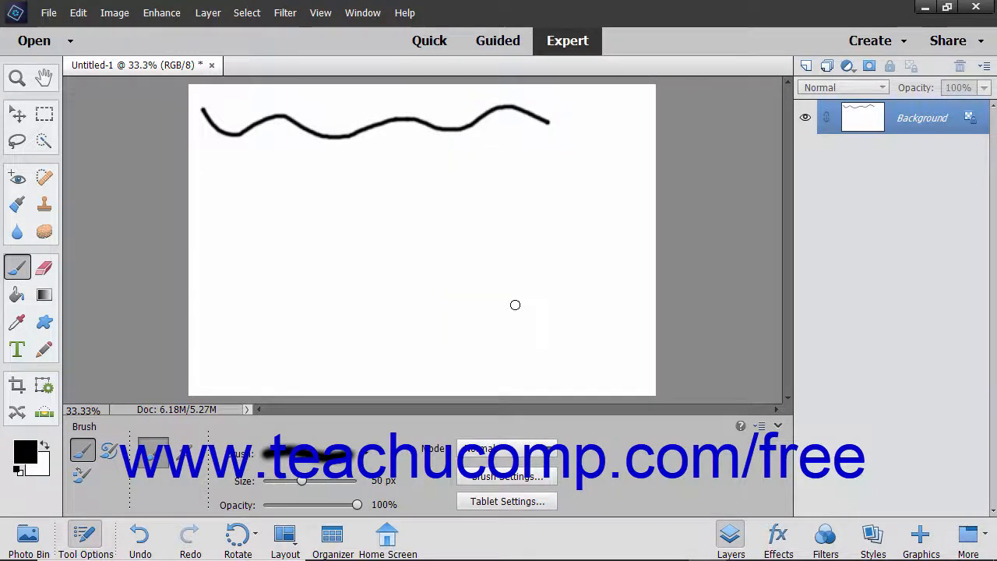
{"action": "left_click_drag", "start_coordinate": [358, 505], "coordinate": [355, 505]}
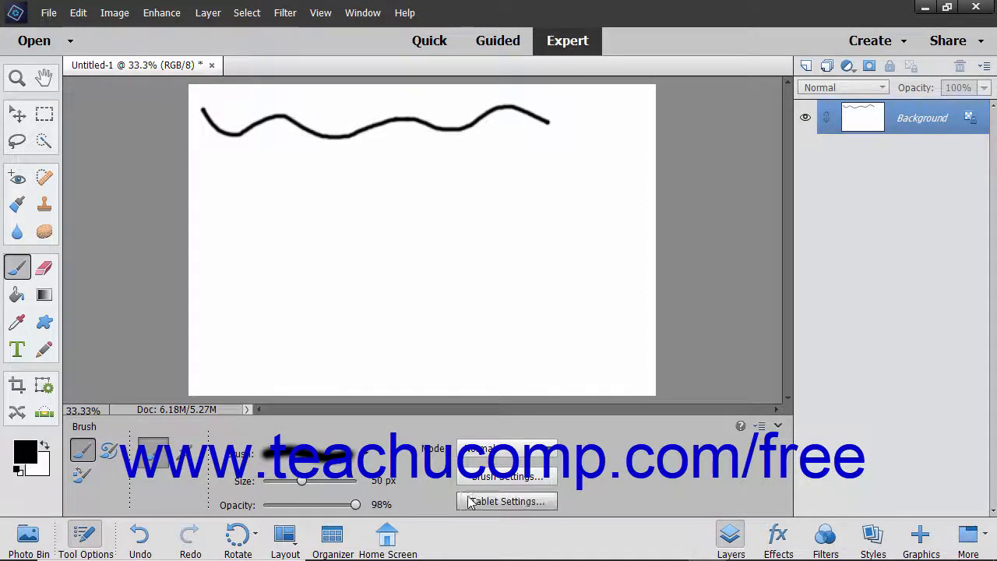
{"action": "left_click", "coordinate": [504, 502]}
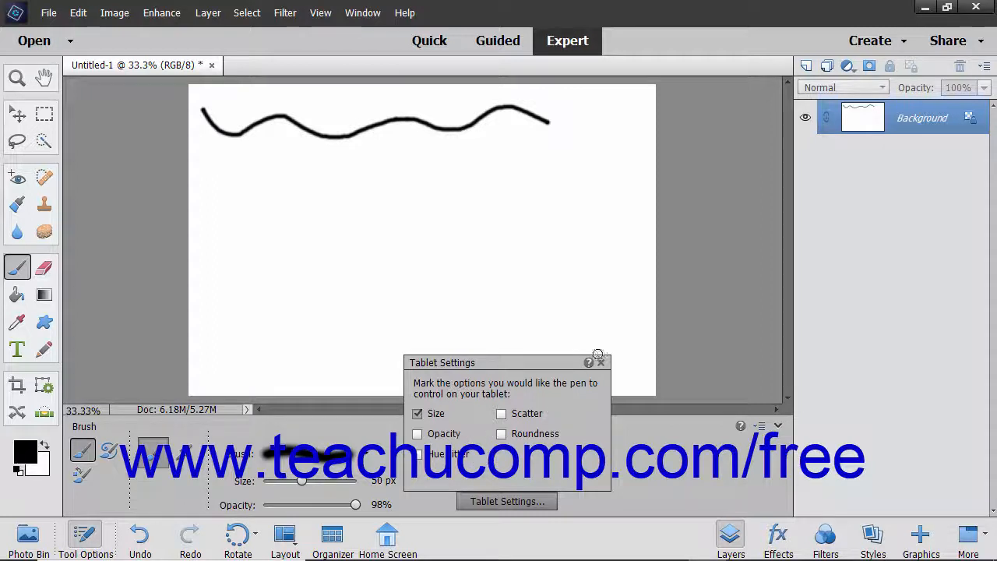
{"action": "mouse_move", "coordinate": [601, 361]}
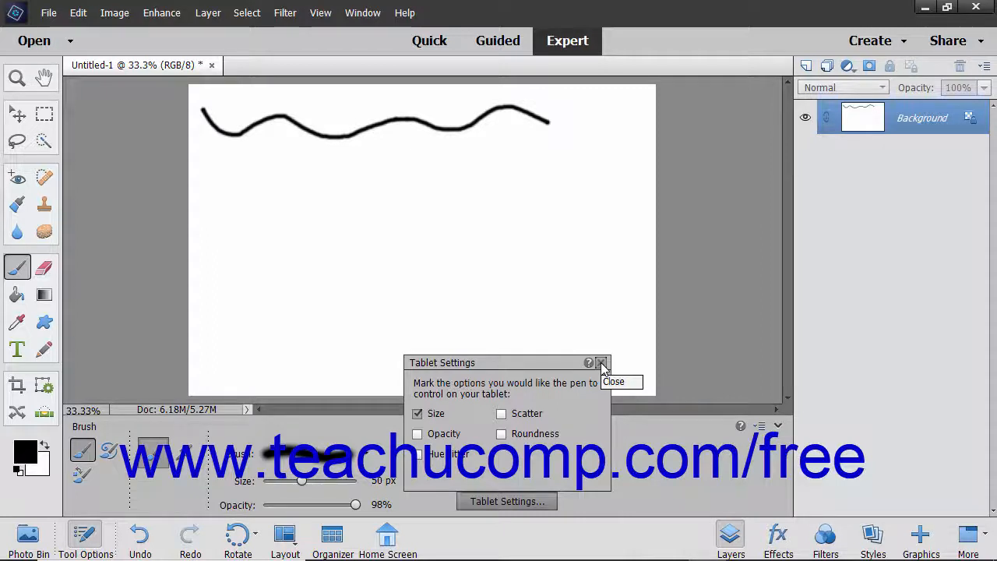
{"action": "left_click", "coordinate": [601, 363]}
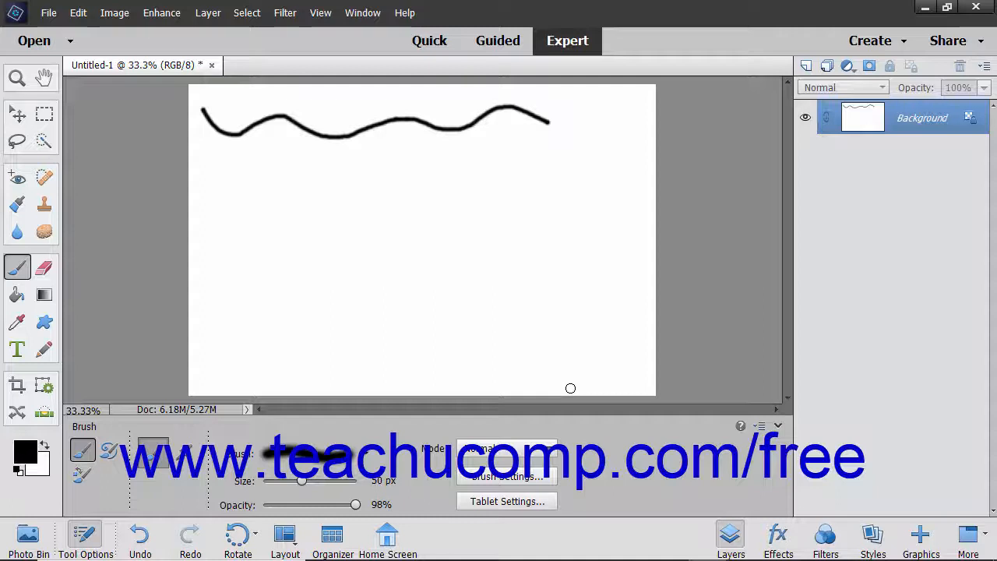
{"action": "mouse_move", "coordinate": [506, 476]}
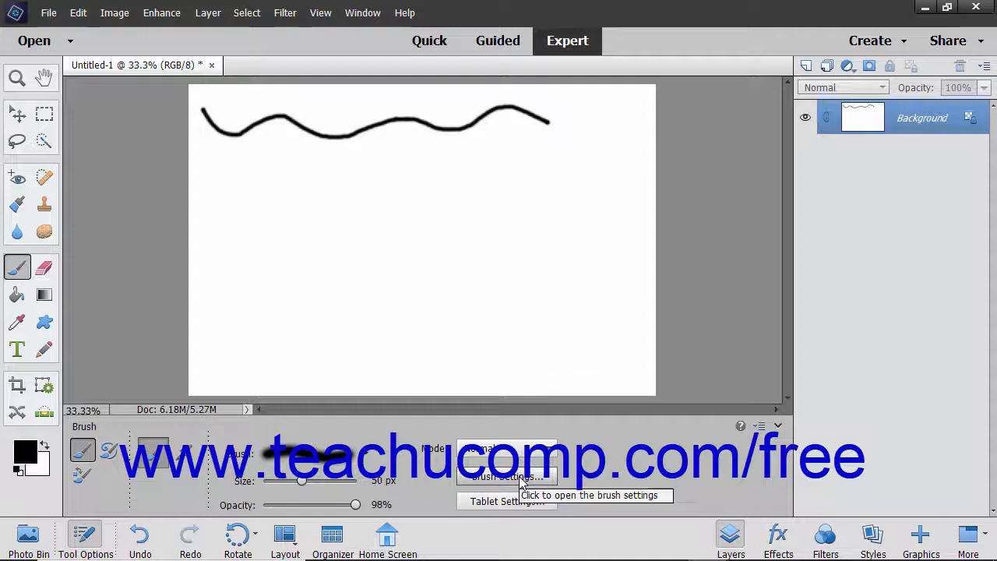
{"action": "left_click", "coordinate": [505, 477]}
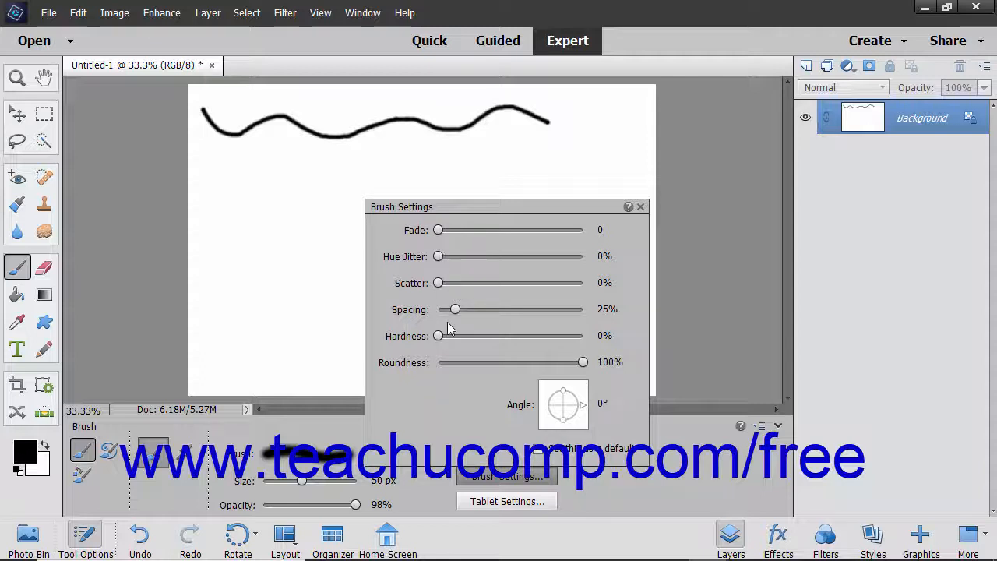
{"action": "mouse_move", "coordinate": [564, 260]}
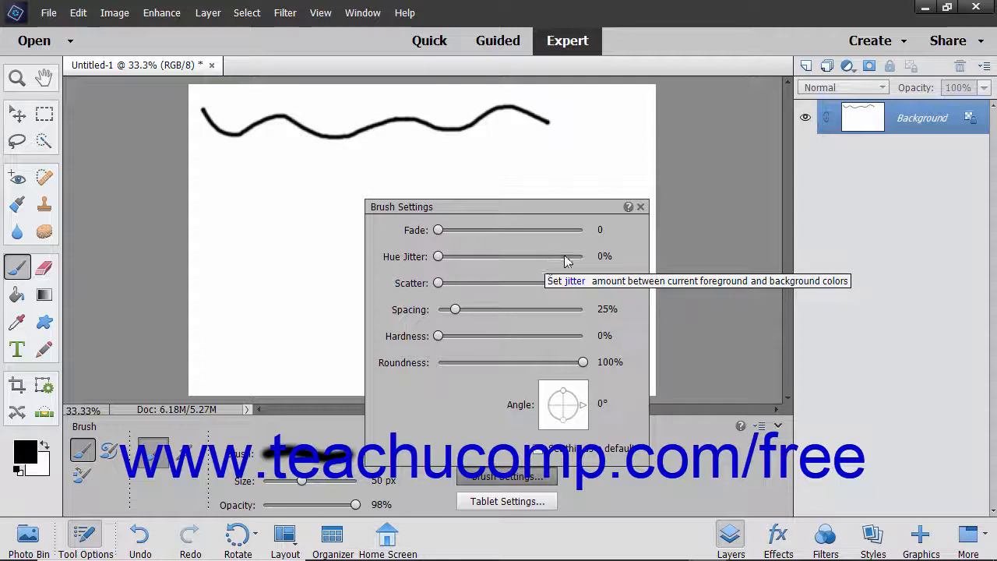
{"action": "mouse_move", "coordinate": [640, 205]}
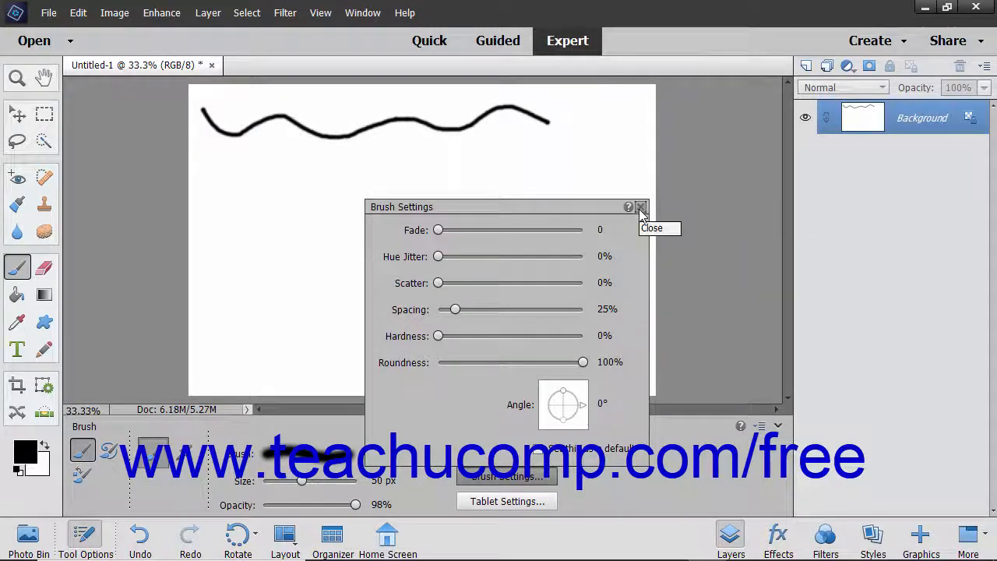
{"action": "left_click", "coordinate": [639, 207]}
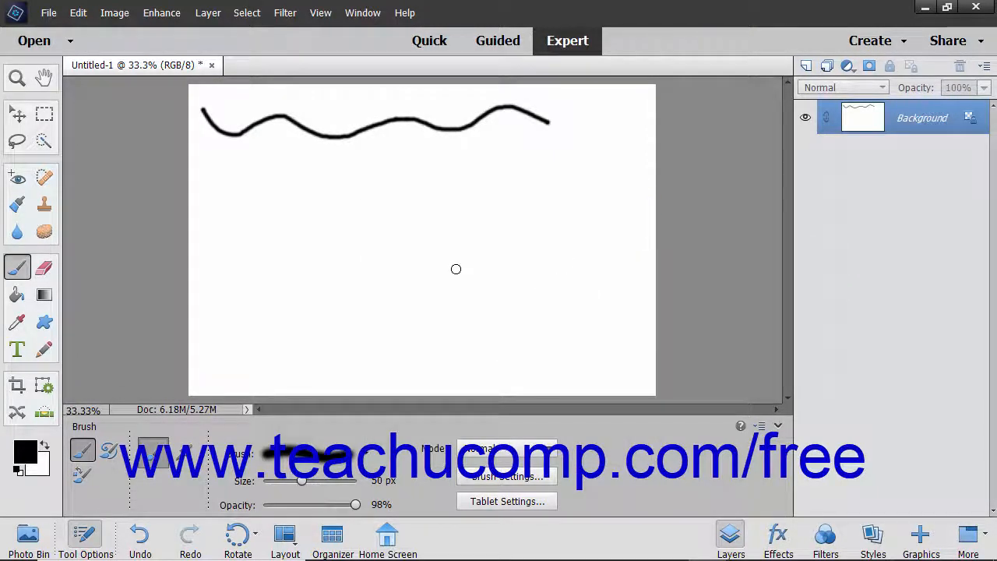
{"action": "mouse_move", "coordinate": [258, 168]}
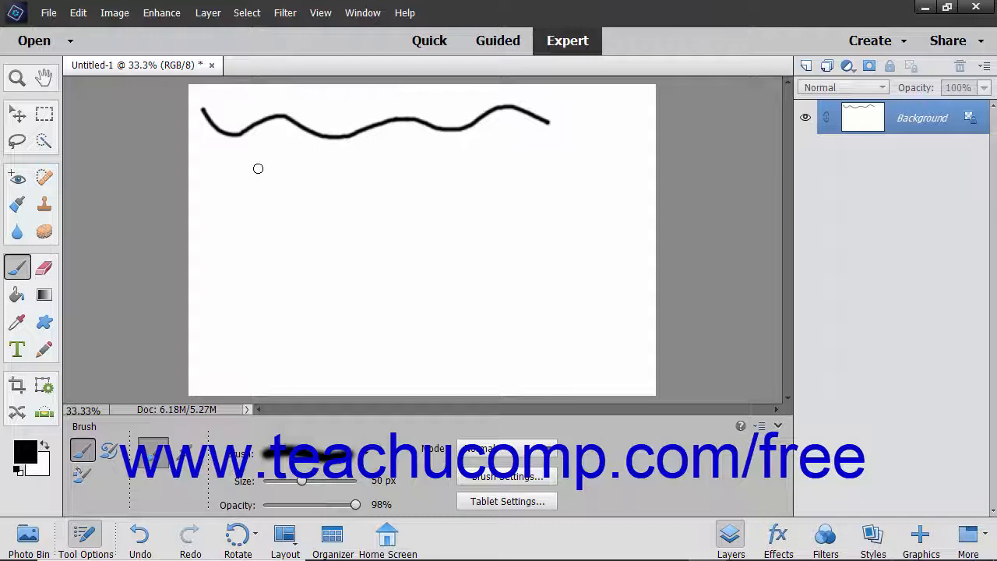
Step: Paint a straight horizontal black stroke just below the wavy one
{"action": "left_click_drag", "start_coordinate": [230, 162], "coordinate": [430, 162]}
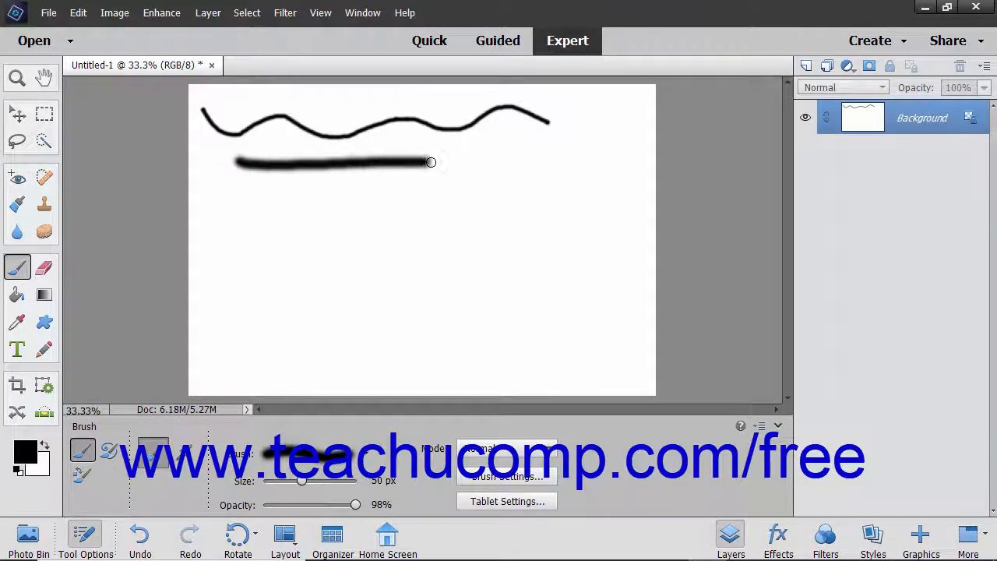